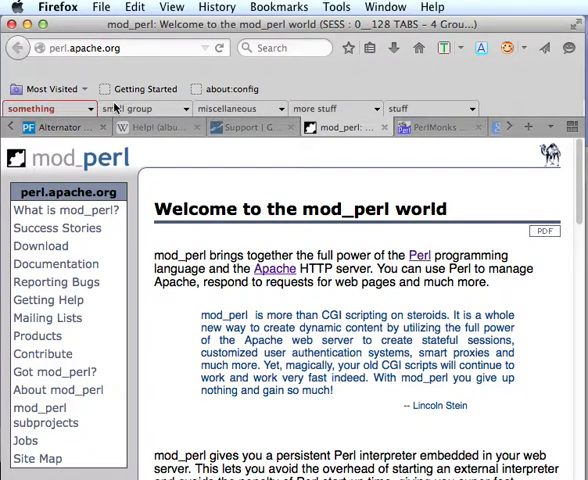
{"action": "mouse_move", "coordinate": [344, 128]}
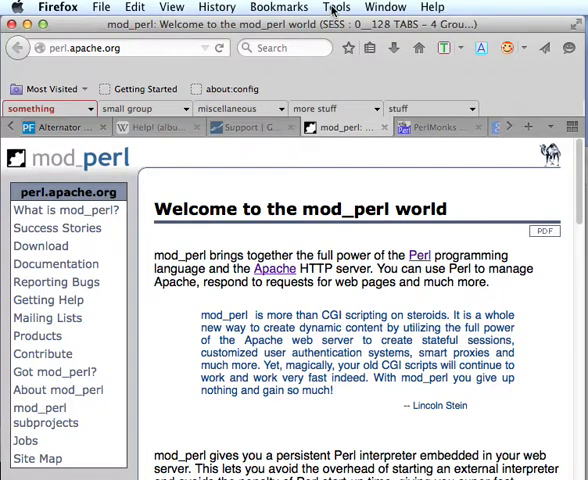
Hide and re-show the Groups Bar, then list all tab groups with their tab counts
{"action": "left_click", "coordinate": [336, 8]}
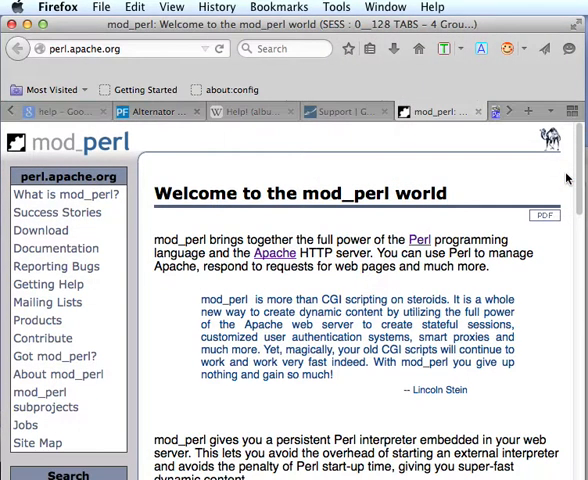
{"action": "mouse_move", "coordinate": [450, 174]}
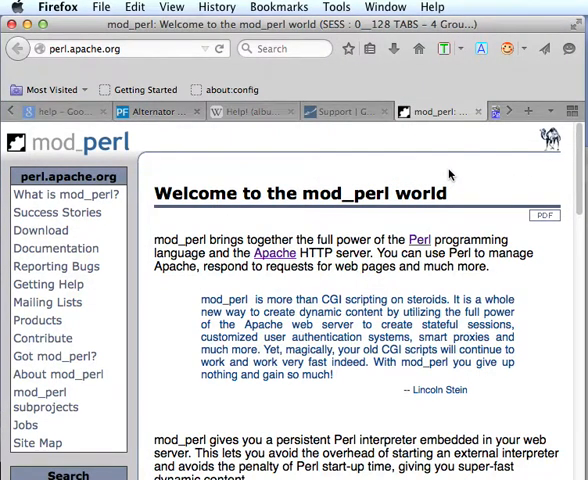
{"action": "left_click", "coordinate": [336, 8]}
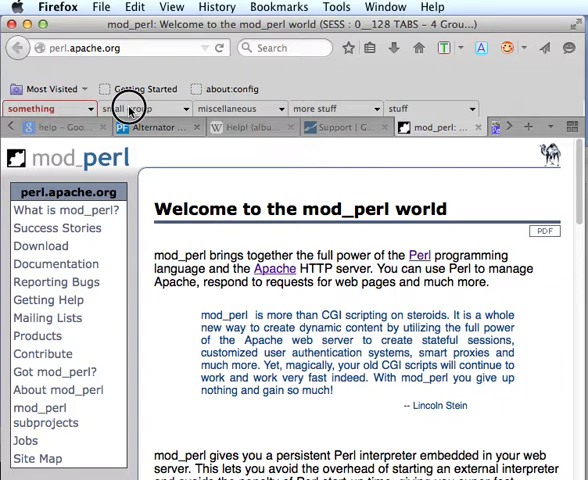
{"action": "left_click", "coordinate": [340, 108]}
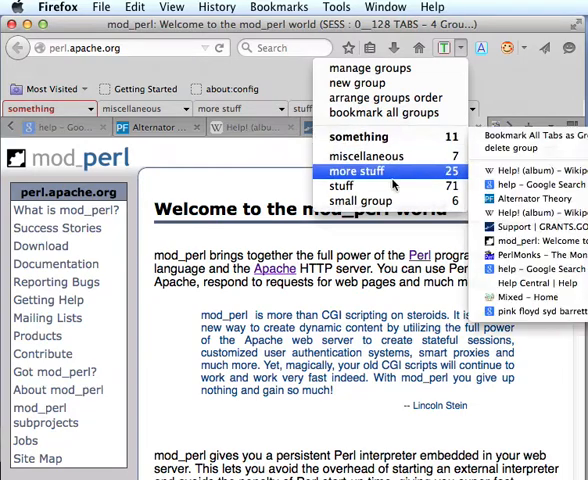
{"action": "mouse_move", "coordinate": [358, 200]}
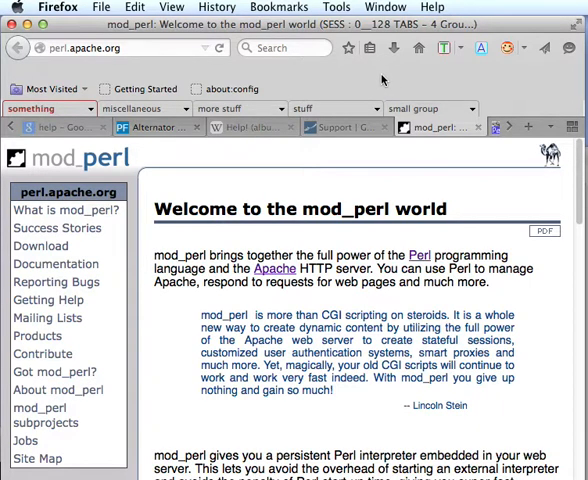
{"action": "mouse_move", "coordinate": [304, 112]}
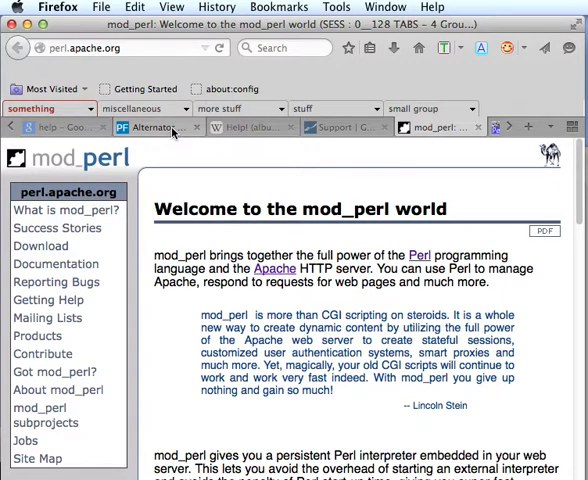
{"action": "mouse_move", "coordinate": [170, 128]}
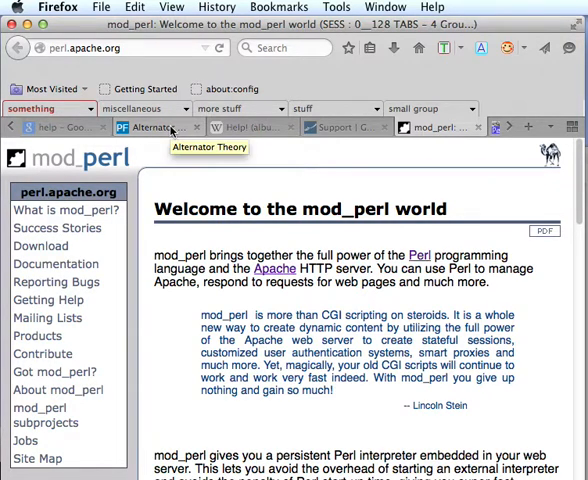
{"action": "mouse_move", "coordinate": [376, 128]}
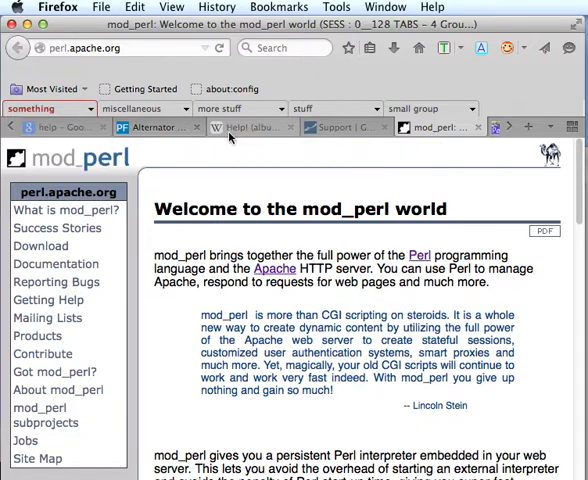
{"action": "mouse_move", "coordinate": [156, 128]}
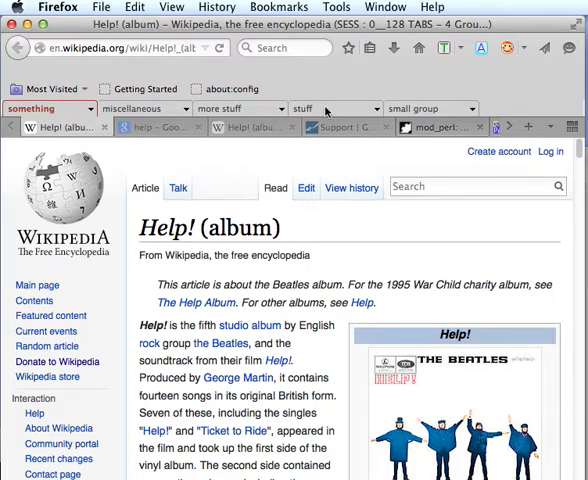
Start a new first group holding Help! (album), checking via the GRANTS.GOV tab and back
{"action": "left_click", "coordinate": [310, 108]}
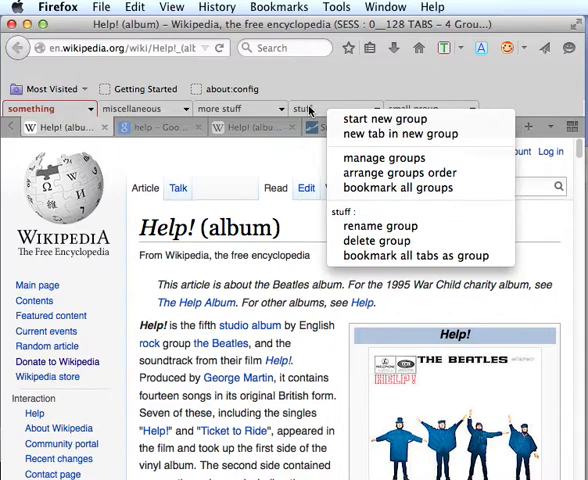
{"action": "mouse_move", "coordinate": [398, 120]}
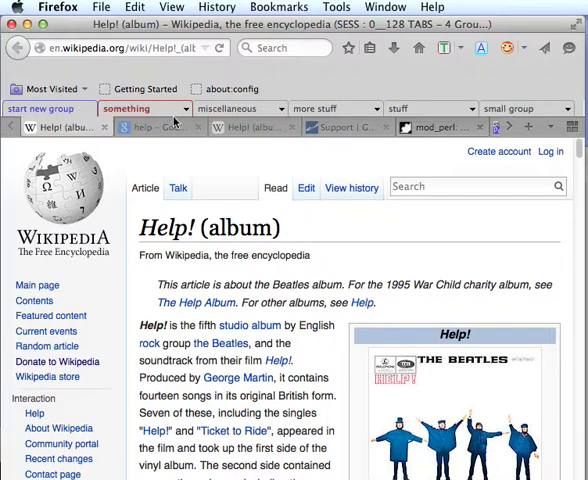
{"action": "mouse_move", "coordinate": [252, 128]}
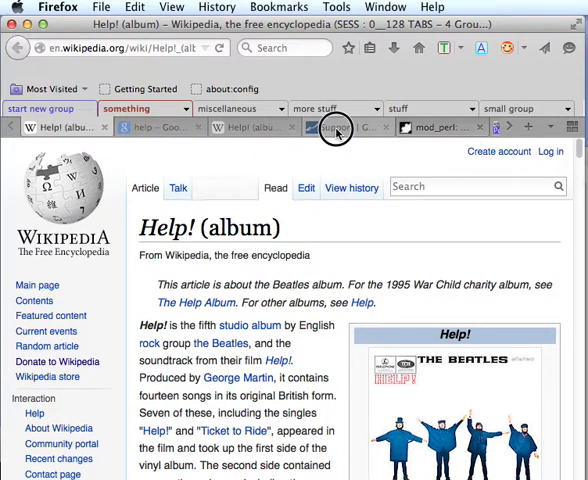
{"action": "left_click", "coordinate": [336, 128]}
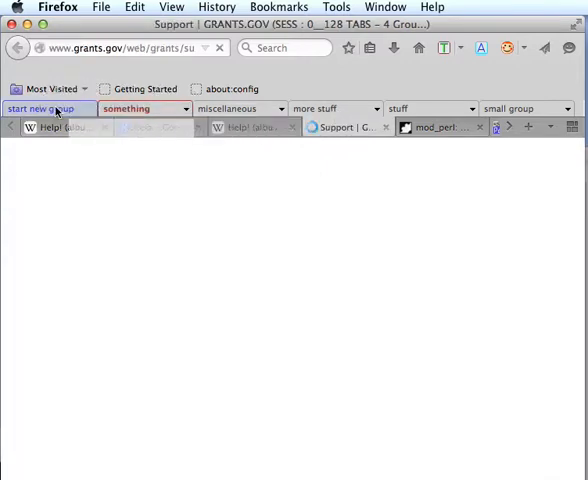
{"action": "left_click", "coordinate": [60, 128]}
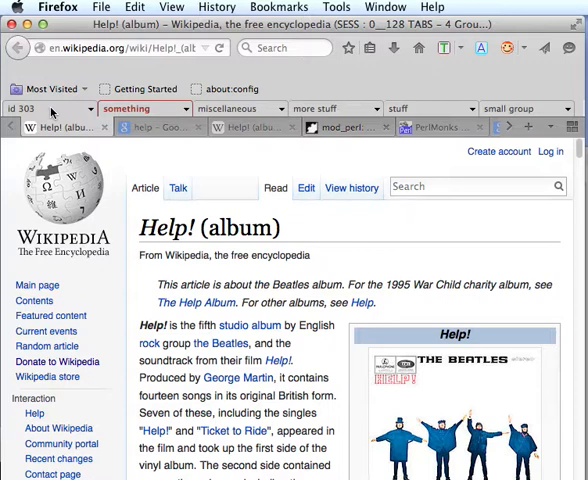
{"action": "left_click", "coordinate": [52, 108]}
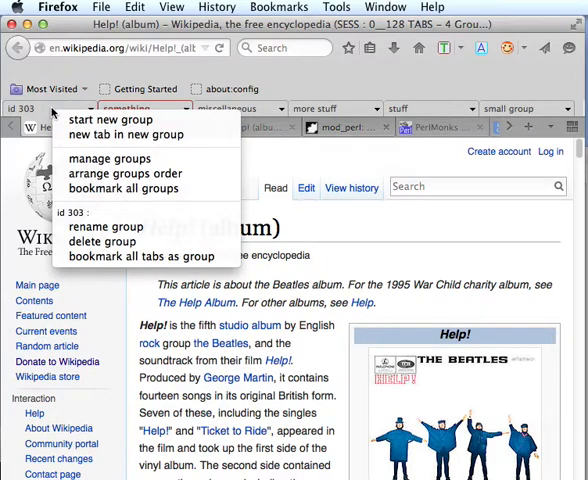
{"action": "mouse_move", "coordinate": [104, 228]}
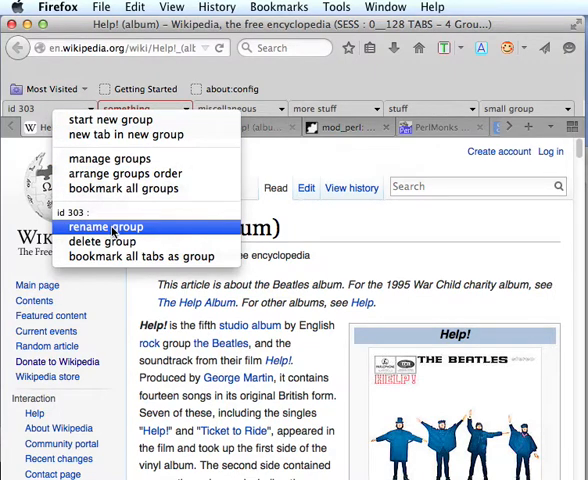
Rename the id 303 group by entering 'new g' as its name
{"action": "left_click", "coordinate": [110, 228]}
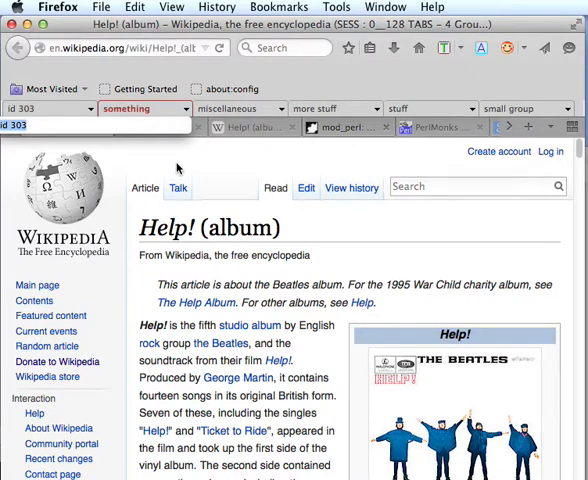
{"action": "type", "text": "new group test"}
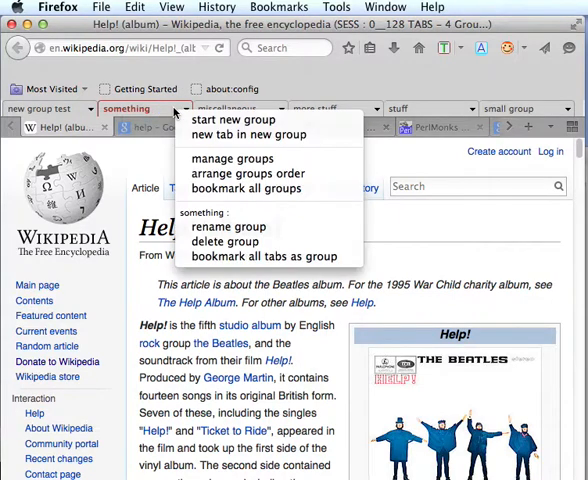
{"action": "mouse_move", "coordinate": [250, 136]}
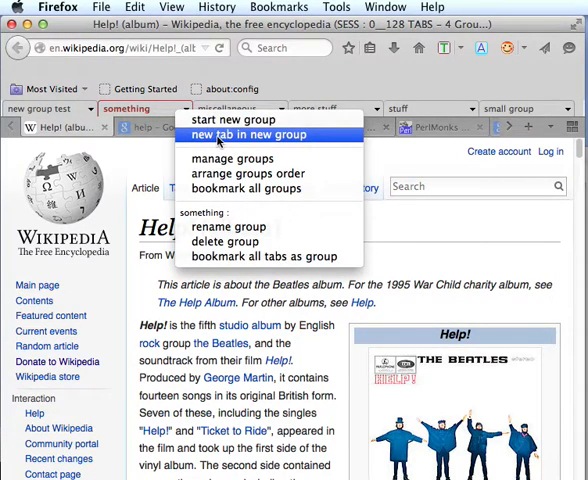
Create group id 304 holding a blank new tab via 'new tab in new group'
{"action": "left_click", "coordinate": [250, 136]}
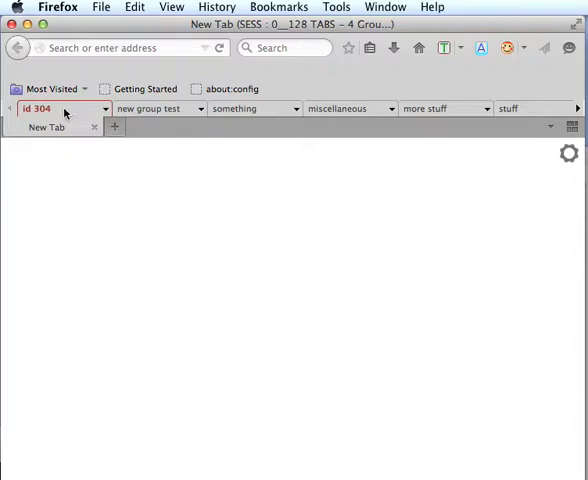
{"action": "mouse_move", "coordinate": [66, 110]}
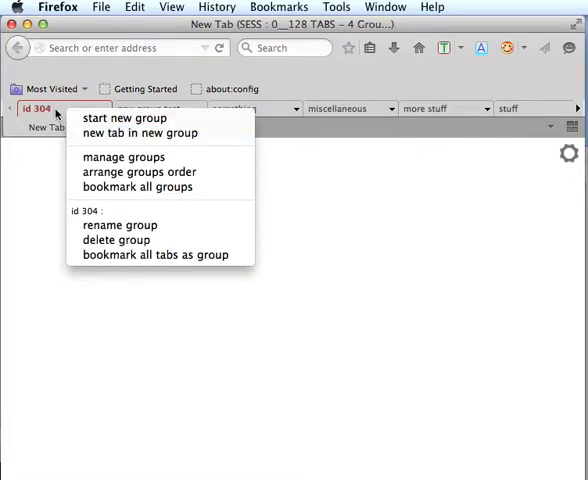
{"action": "mouse_move", "coordinate": [116, 240]}
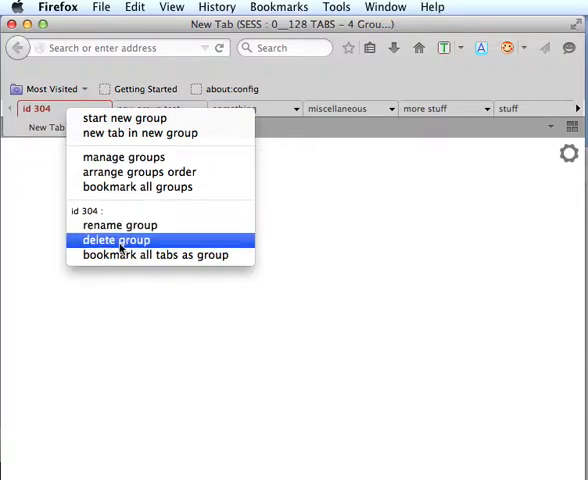
Delete the id 304 group, then the new group test group with its tab, confirming both
{"action": "left_click", "coordinate": [116, 240]}
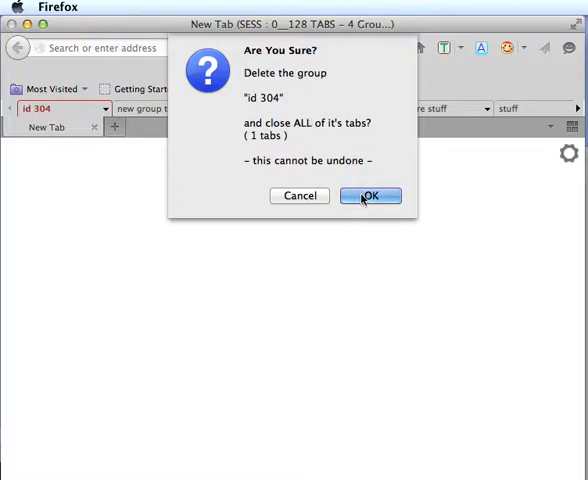
{"action": "left_click", "coordinate": [368, 196]}
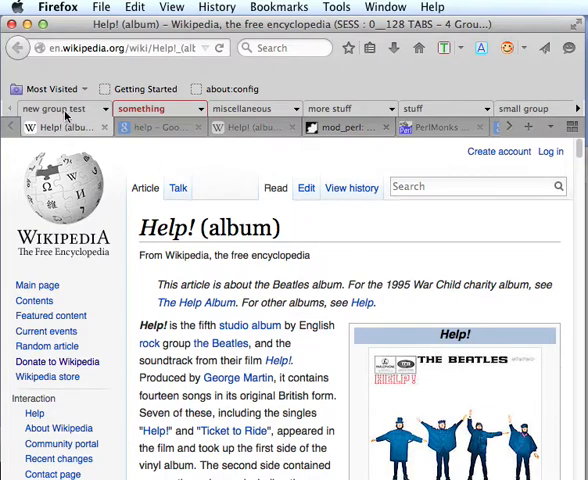
{"action": "left_click", "coordinate": [62, 108]}
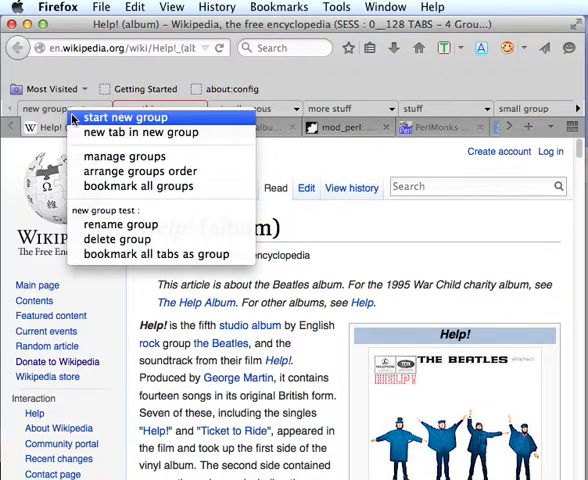
{"action": "mouse_move", "coordinate": [118, 240]}
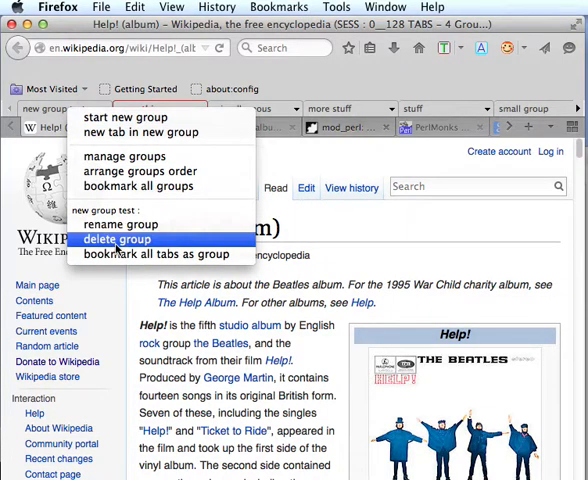
{"action": "left_click", "coordinate": [116, 240]}
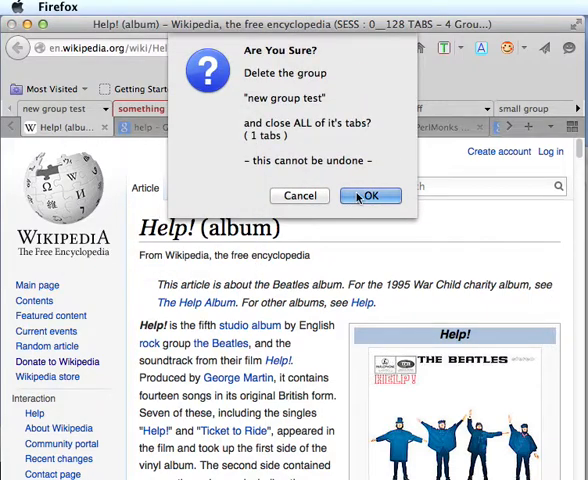
{"action": "left_click", "coordinate": [370, 196]}
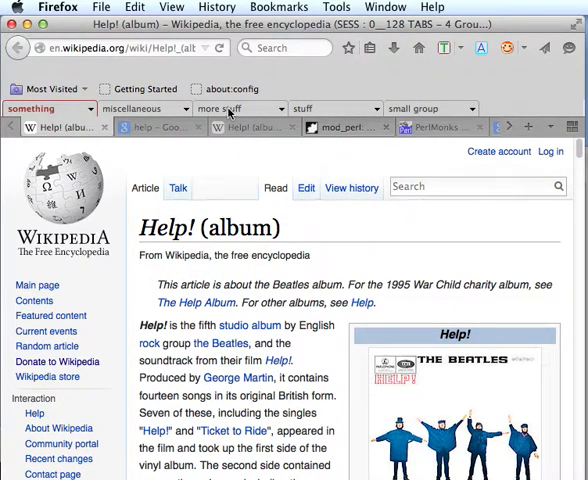
{"action": "left_click", "coordinate": [236, 108]}
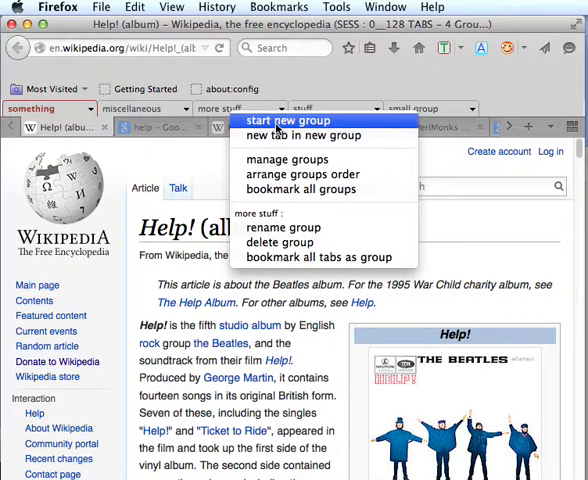
{"action": "left_click", "coordinate": [294, 120]}
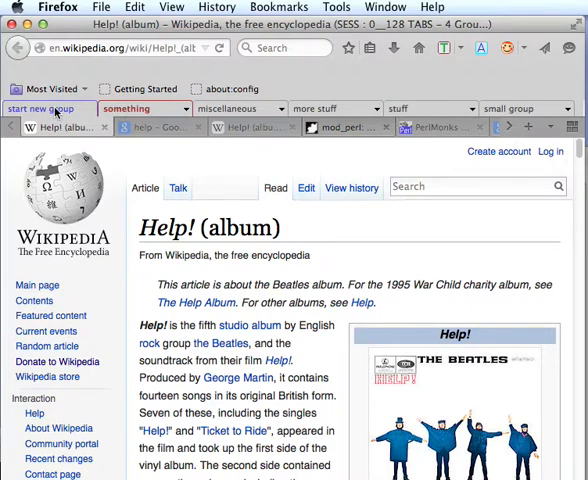
{"action": "left_click", "coordinate": [42, 108]}
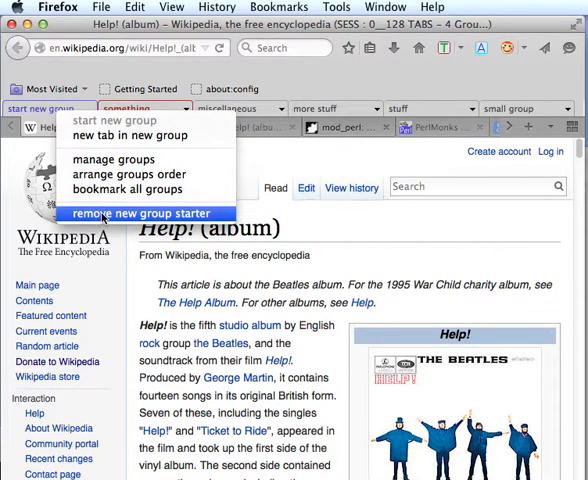
{"action": "left_click", "coordinate": [144, 212]}
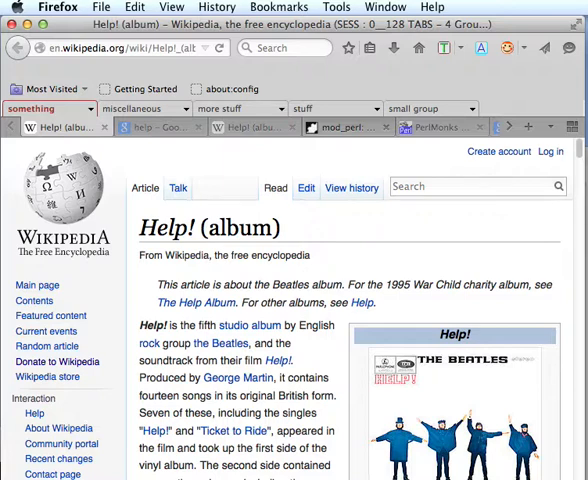
{"action": "mouse_move", "coordinate": [178, 188]}
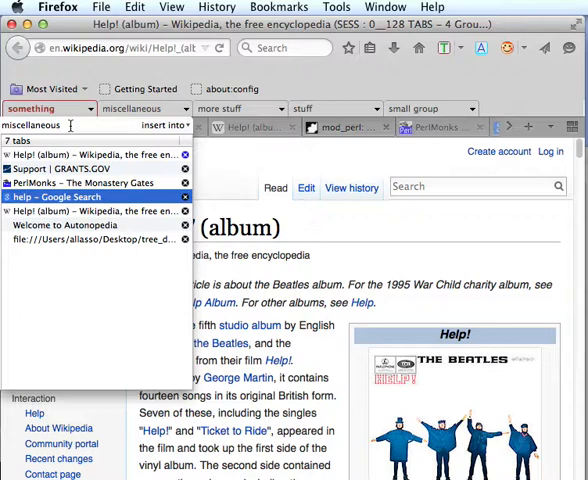
{"action": "mouse_move", "coordinate": [56, 196]}
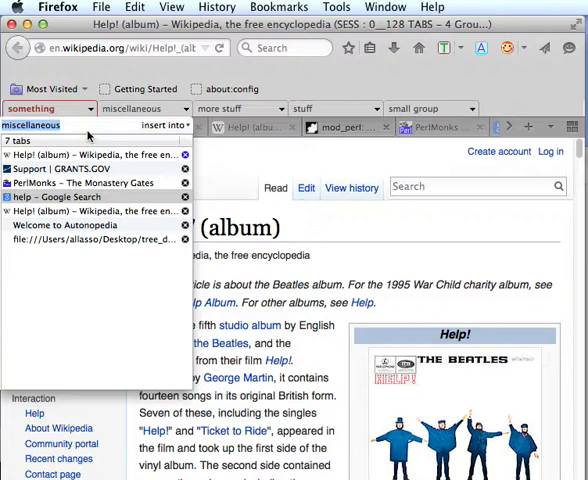
Finish typing the miscellaneous group's new name in its open seven-tab panel
{"action": "type", "text": "something esle"}
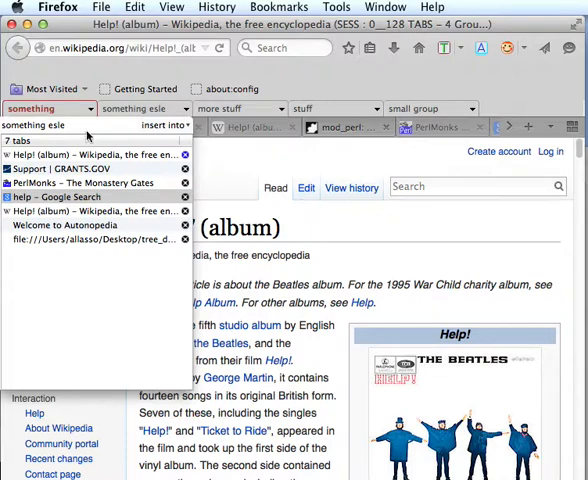
{"action": "right_click", "coordinate": [62, 196]}
{"action": "type", "text": "misc"}
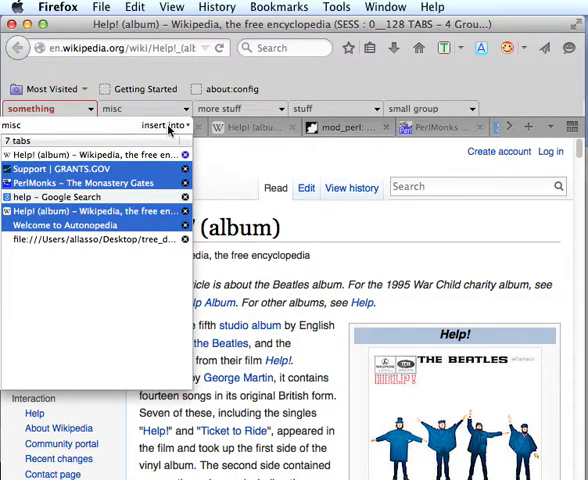
Choose the stuff group as destination for the four selected misc tabs
{"action": "left_click", "coordinate": [160, 122]}
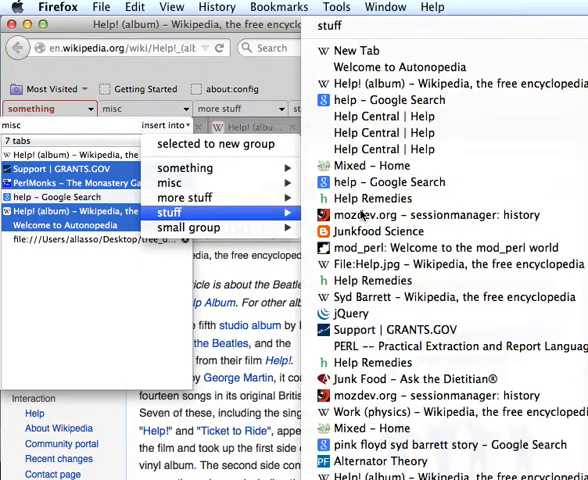
{"action": "mouse_move", "coordinate": [388, 100]}
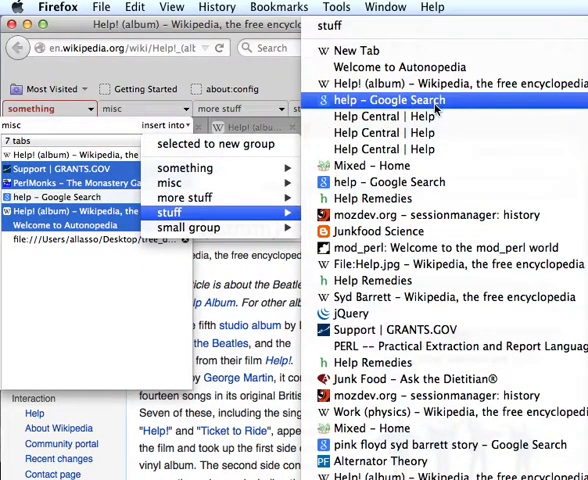
{"action": "mouse_move", "coordinate": [432, 216]}
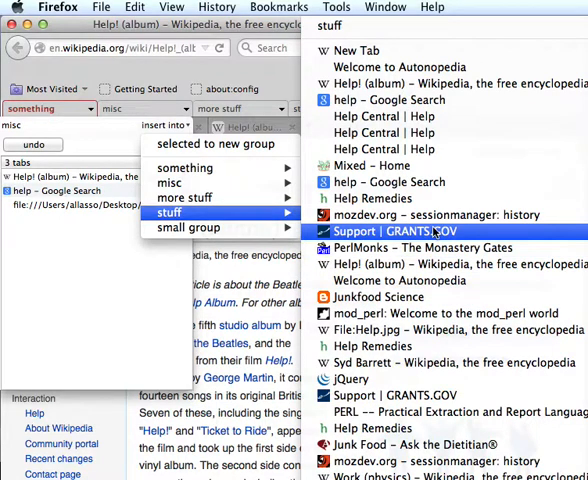
{"action": "mouse_move", "coordinate": [110, 296]}
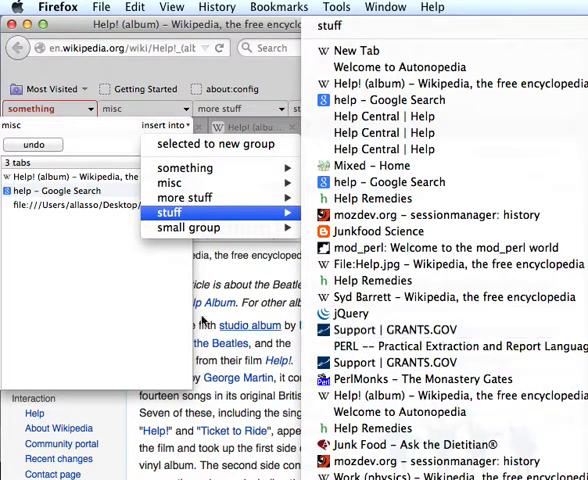
Undo the move so misc again holds seven tabs including GRANTS.GOV and PerlMonks
{"action": "left_click", "coordinate": [168, 212]}
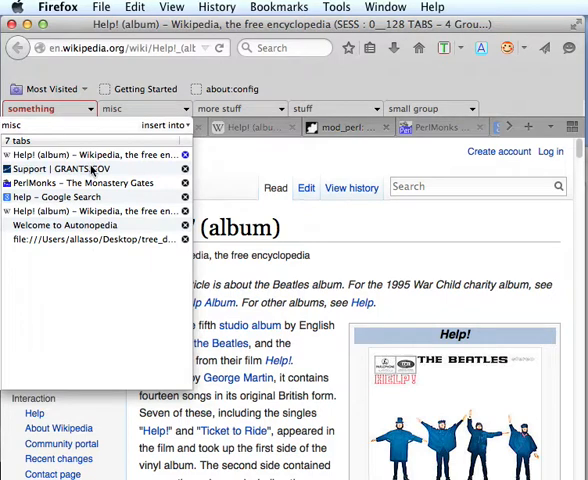
{"action": "mouse_move", "coordinate": [92, 170]}
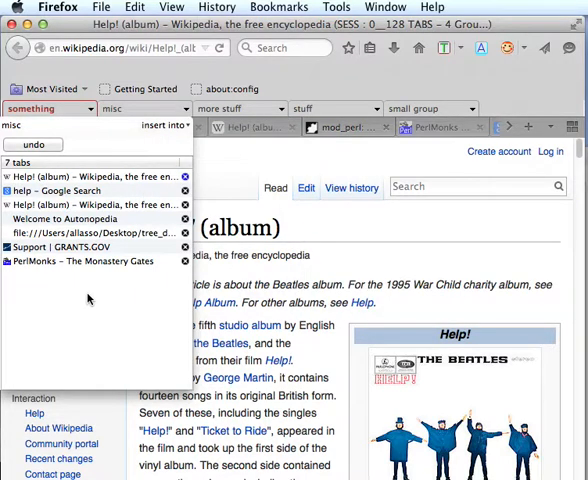
{"action": "mouse_move", "coordinate": [110, 188]}
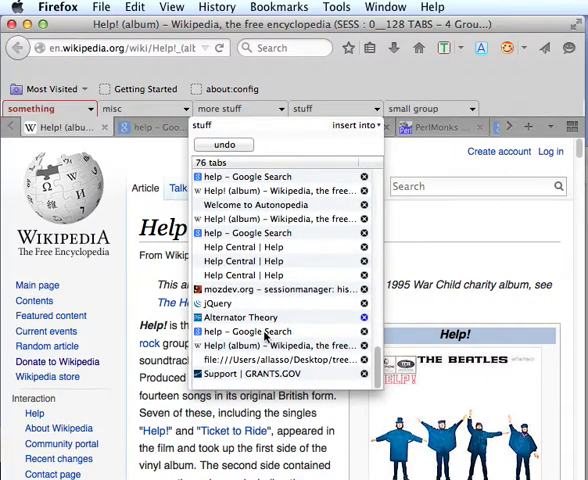
{"action": "mouse_move", "coordinate": [270, 344]}
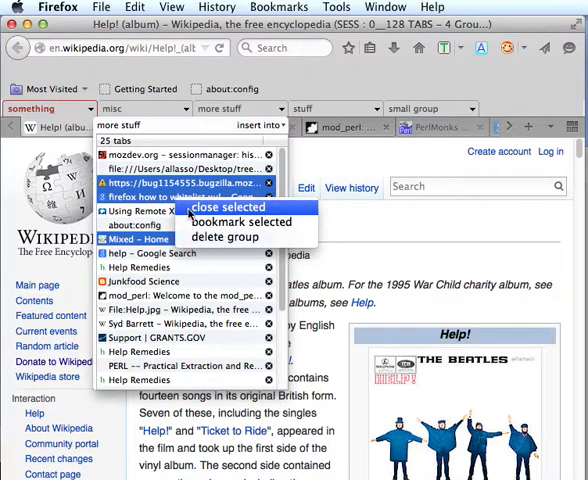
{"action": "left_click", "coordinate": [226, 208]}
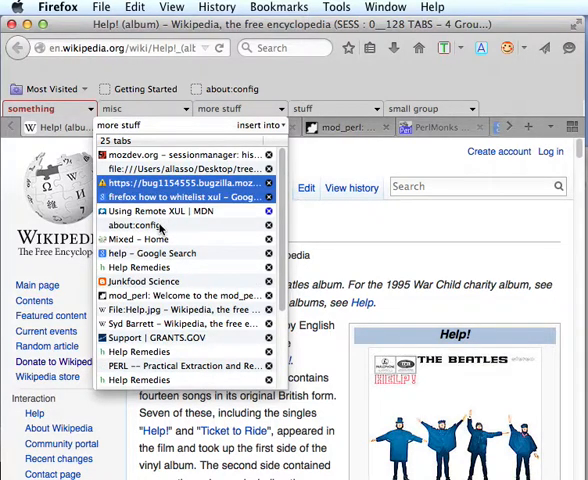
{"action": "right_click", "coordinate": [184, 210]}
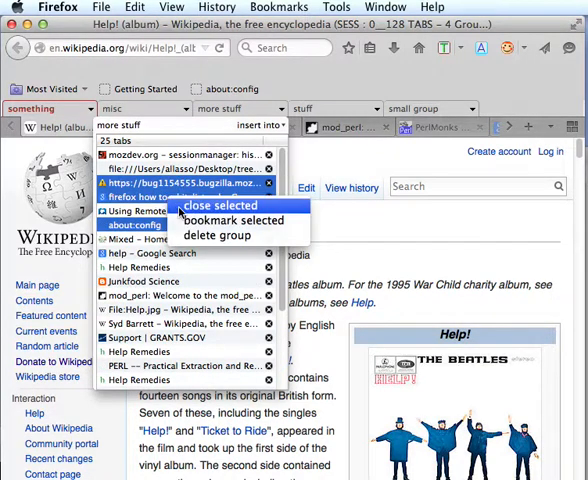
{"action": "mouse_move", "coordinate": [236, 220]}
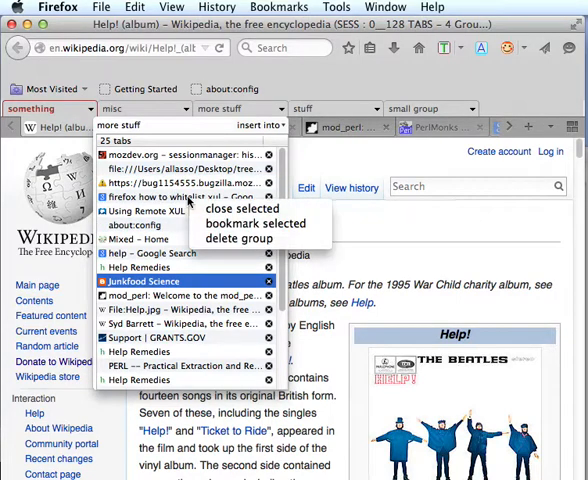
{"action": "mouse_move", "coordinate": [240, 240]}
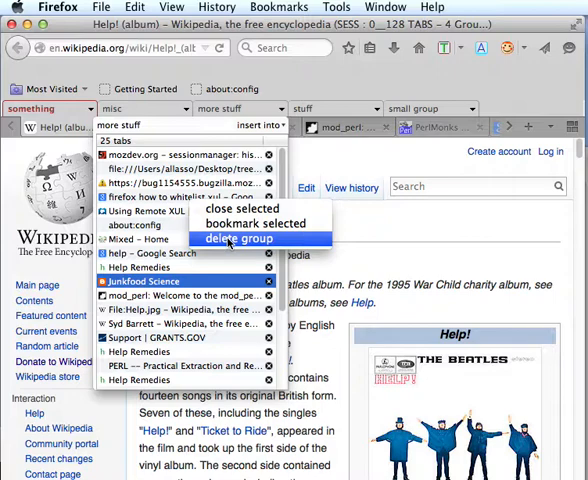
{"action": "mouse_move", "coordinate": [308, 104]}
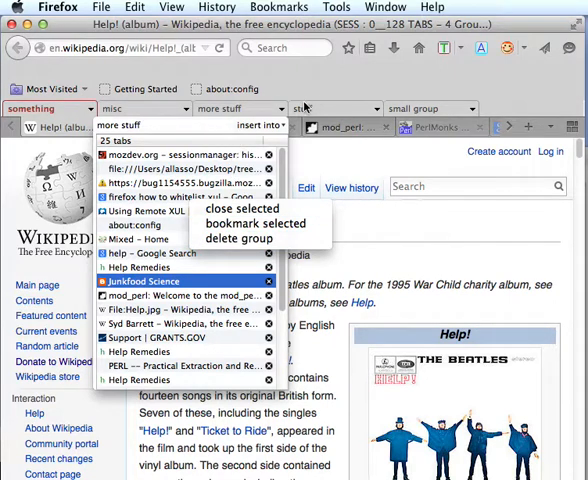
{"action": "mouse_move", "coordinate": [240, 238]}
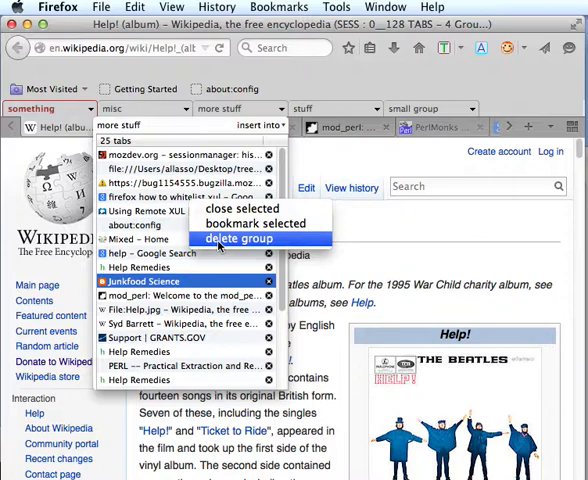
{"action": "mouse_move", "coordinate": [220, 244]}
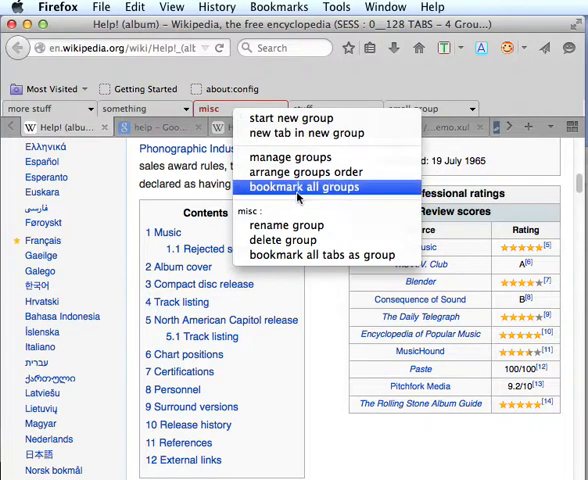
{"action": "mouse_move", "coordinate": [288, 156]}
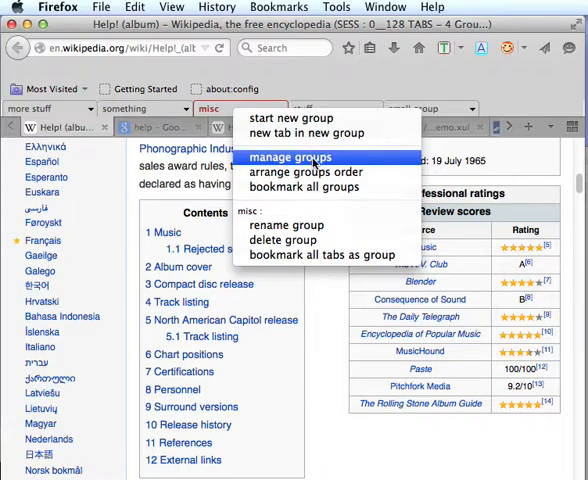
{"action": "left_click", "coordinate": [288, 156]}
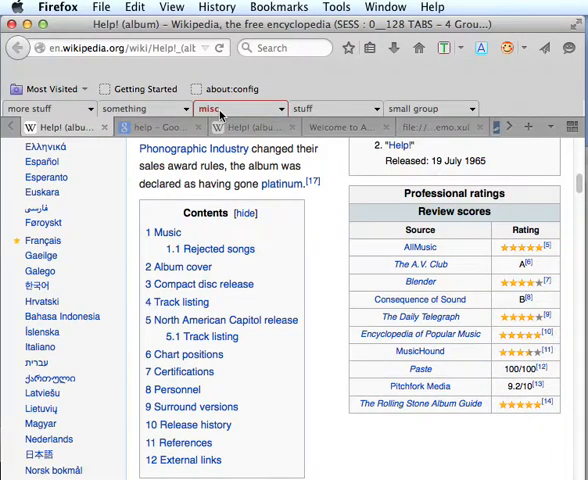
Sort groups lexicographically (misc, more stuff, small group, something, stuff), then revert to custom ordering
{"action": "left_click", "coordinate": [240, 108]}
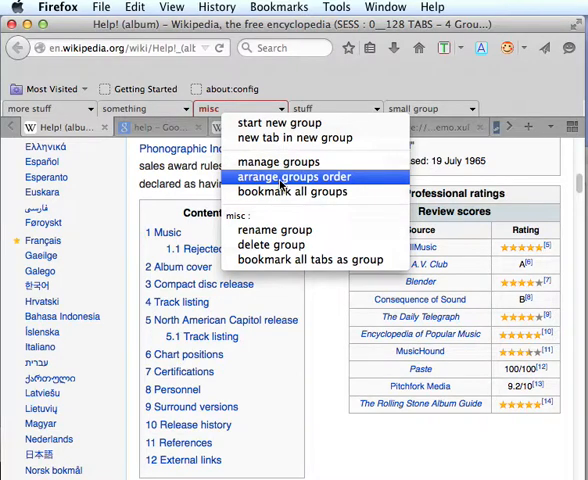
{"action": "left_click", "coordinate": [288, 178]}
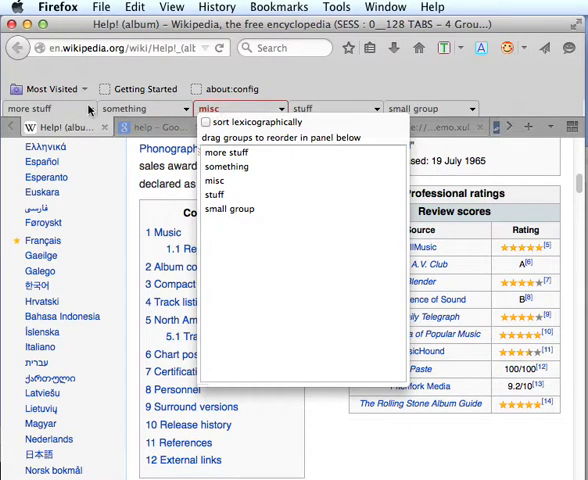
{"action": "mouse_move", "coordinate": [282, 168]}
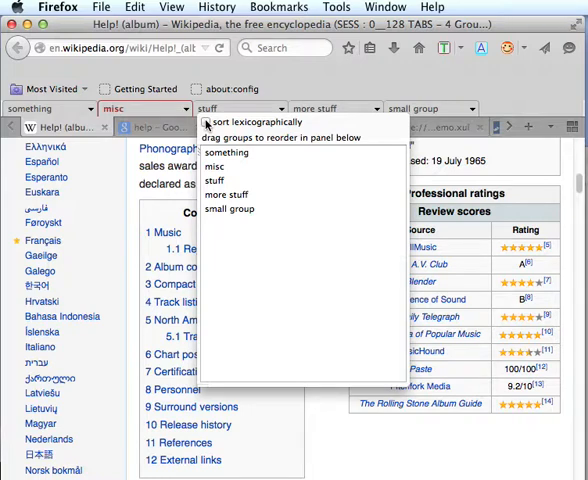
{"action": "left_click", "coordinate": [208, 122]}
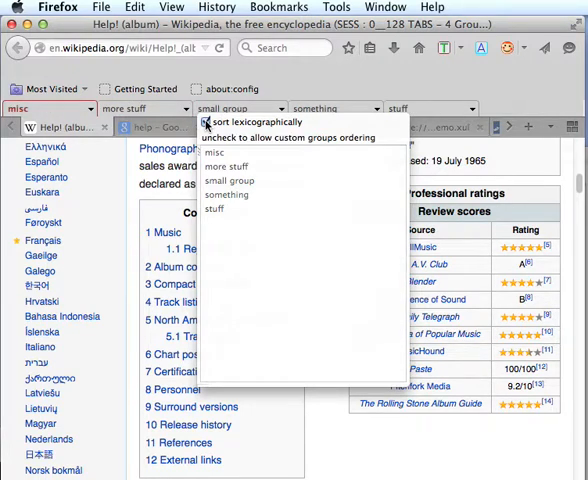
{"action": "left_click", "coordinate": [208, 122]}
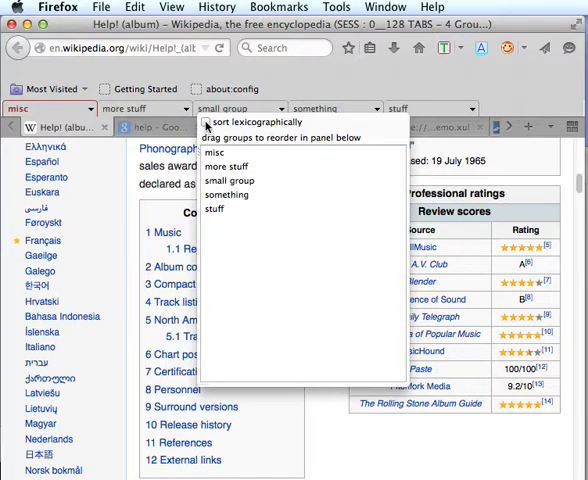
{"action": "mouse_move", "coordinate": [452, 164]}
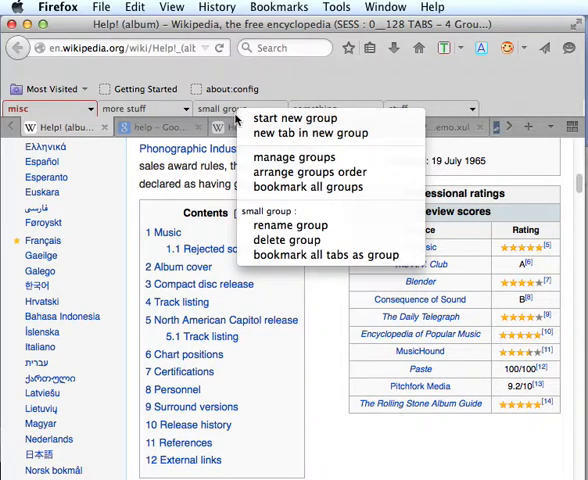
{"action": "mouse_move", "coordinate": [304, 188]}
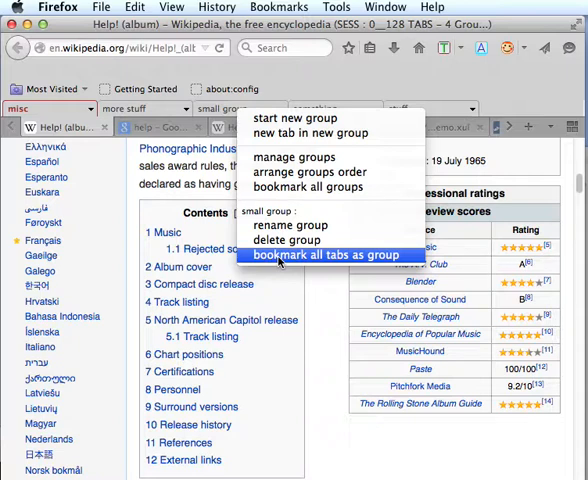
{"action": "mouse_move", "coordinate": [288, 240]}
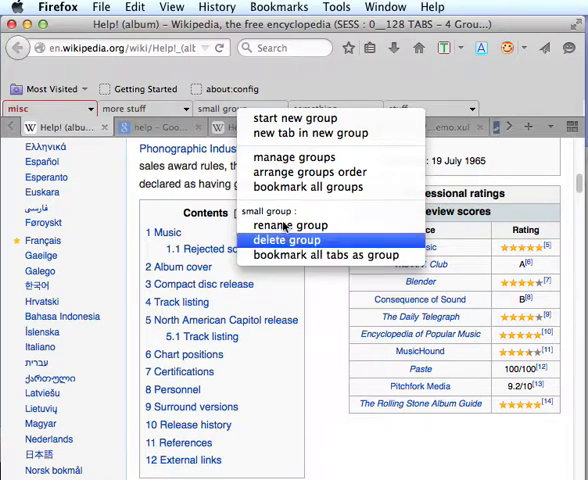
{"action": "mouse_move", "coordinate": [308, 188]}
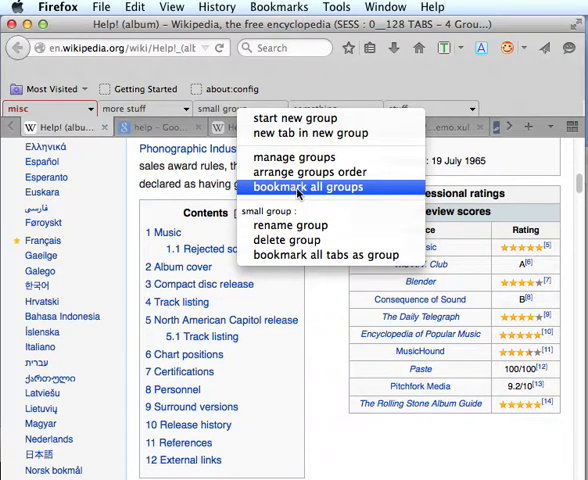
{"action": "mouse_move", "coordinate": [308, 172]}
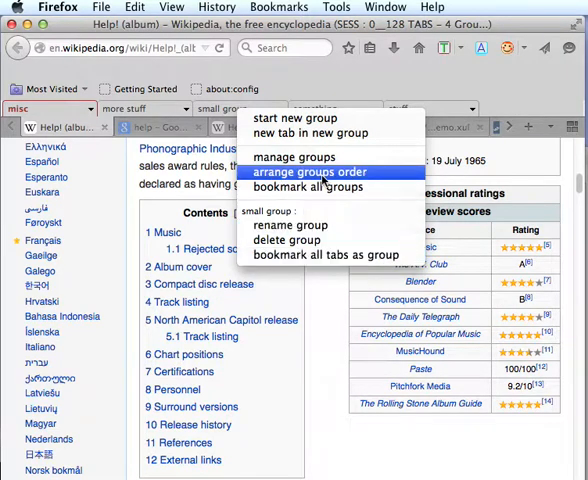
{"action": "mouse_move", "coordinate": [310, 188]}
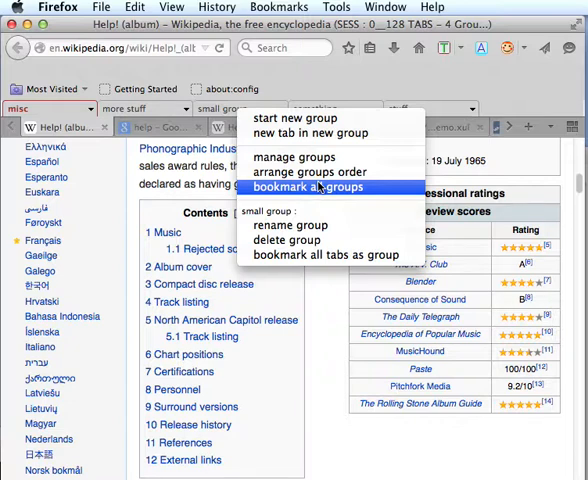
{"action": "mouse_move", "coordinate": [308, 172]}
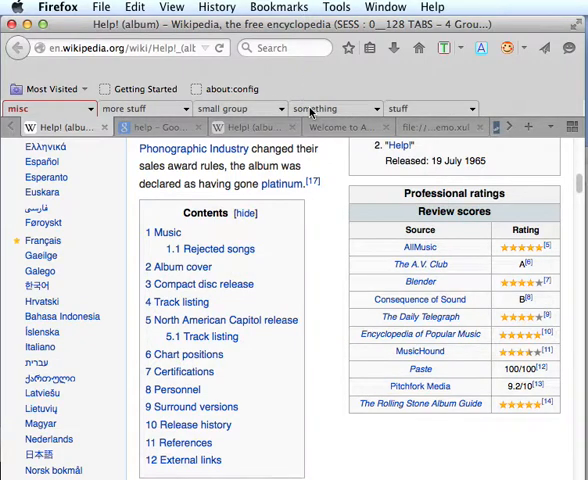
Bring up TGH Preferences on the Groups Bar settings via Tools > Tab Groups Helper
{"action": "left_click", "coordinate": [336, 8]}
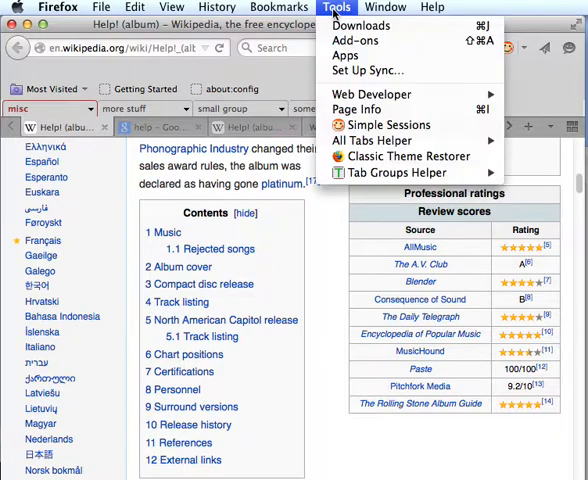
{"action": "mouse_move", "coordinate": [340, 196]}
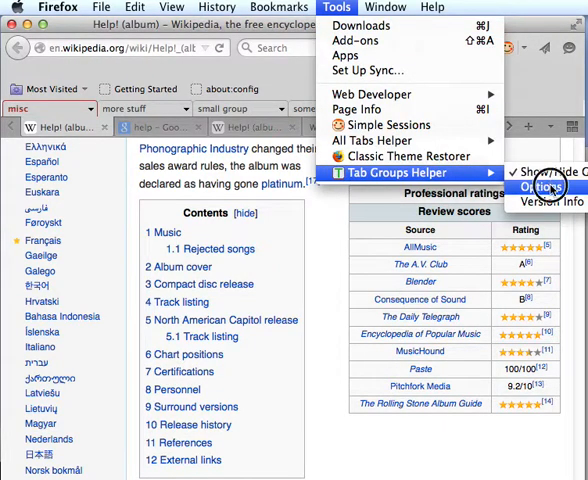
{"action": "left_click", "coordinate": [540, 188]}
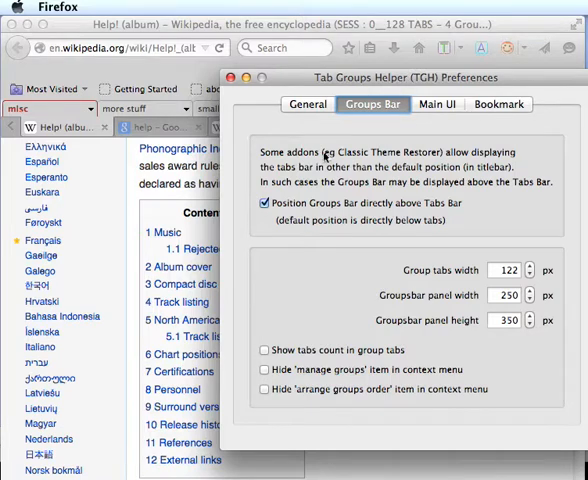
Toggle 'Position Groups Bar directly above Tabs Bar' repeatedly, leaving it enabled
{"action": "left_click", "coordinate": [264, 204]}
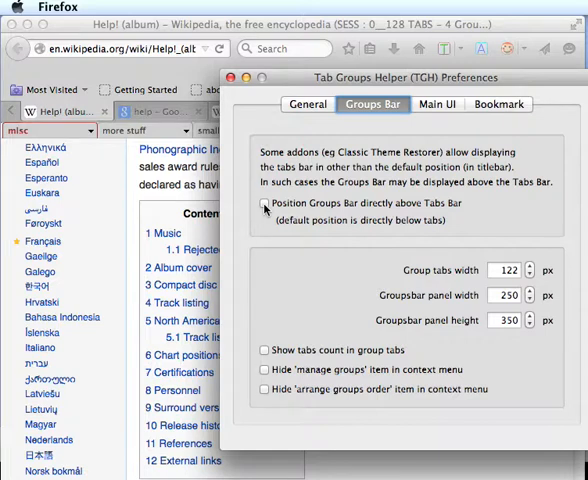
{"action": "left_click", "coordinate": [264, 204]}
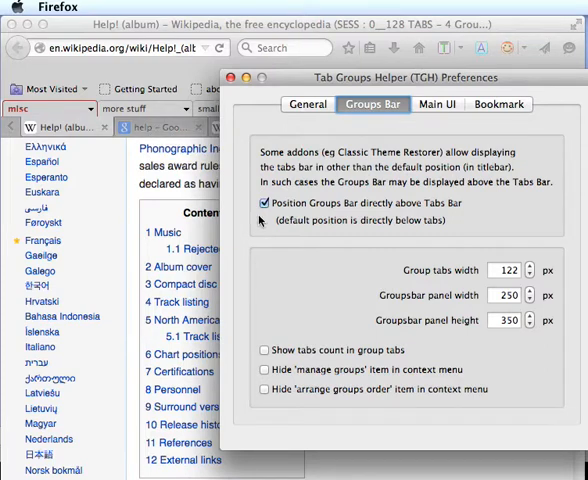
{"action": "mouse_move", "coordinate": [260, 218]}
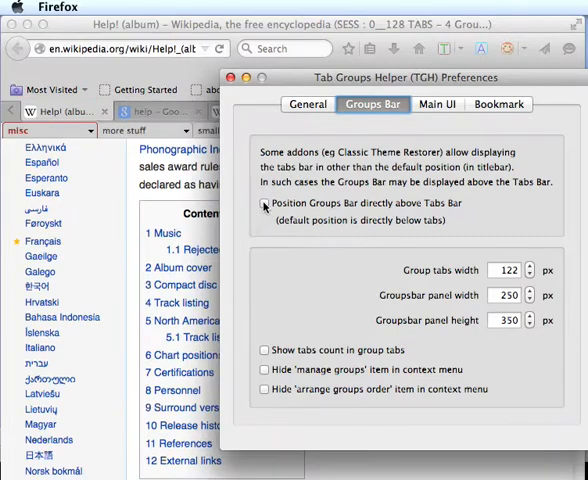
{"action": "left_click", "coordinate": [264, 204]}
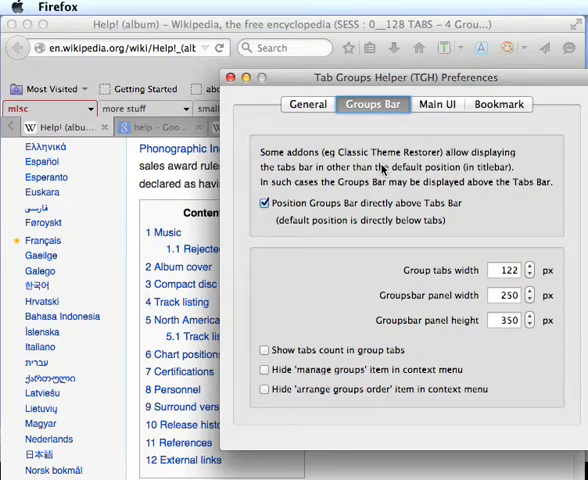
{"action": "mouse_move", "coordinate": [326, 214]}
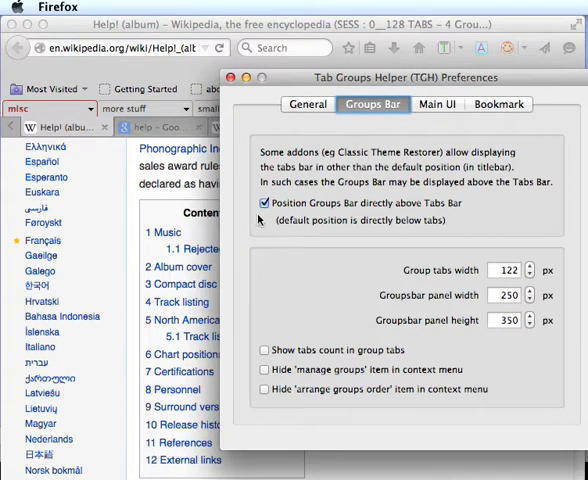
{"action": "left_click", "coordinate": [264, 204]}
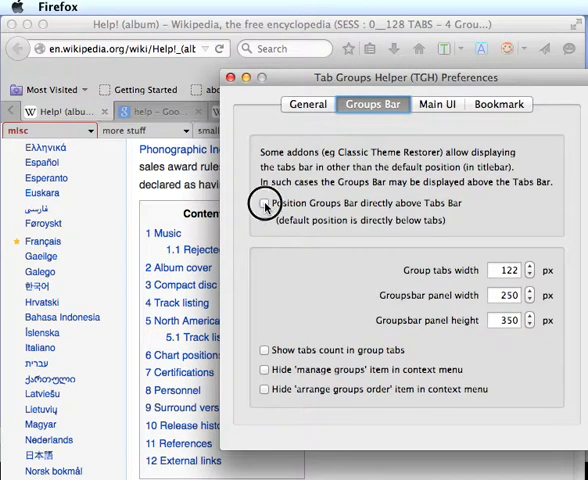
{"action": "left_click", "coordinate": [264, 204]}
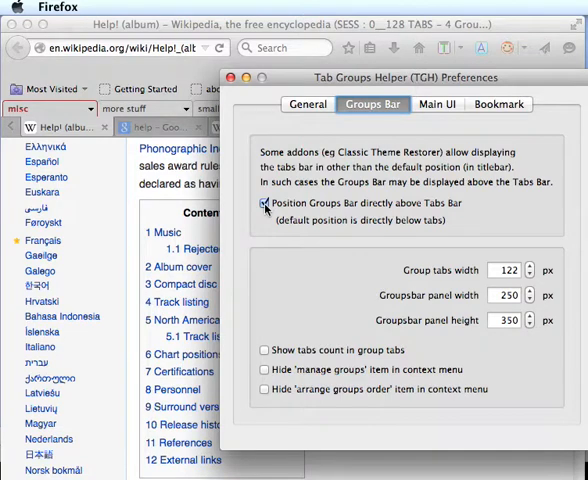
{"action": "left_click", "coordinate": [264, 204]}
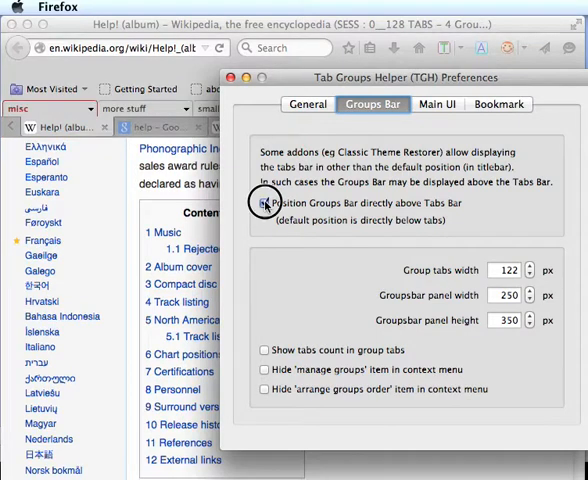
{"action": "left_click", "coordinate": [264, 204]}
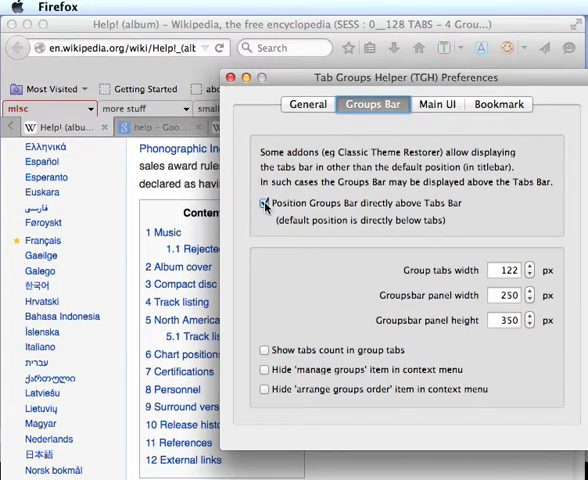
{"action": "left_click", "coordinate": [264, 204]}
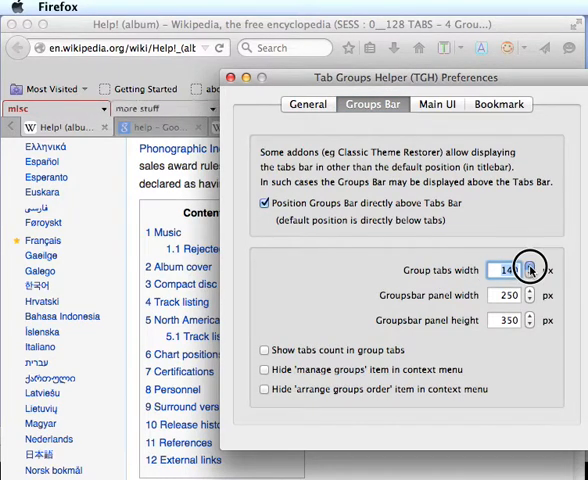
Change the group tabs width from 122 px to 128 px with the spinner
{"action": "left_click", "coordinate": [532, 274]}
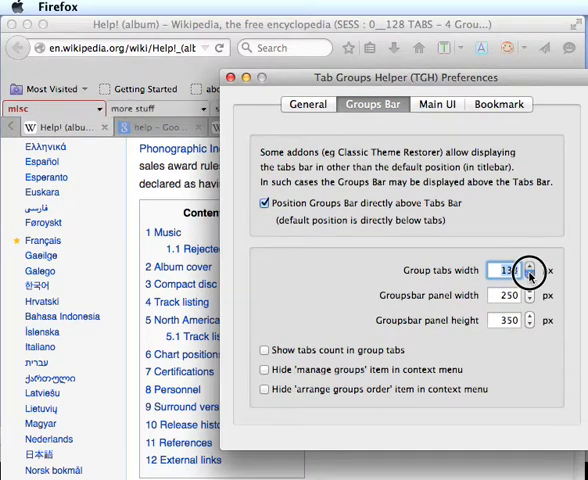
{"action": "left_click", "coordinate": [532, 276]}
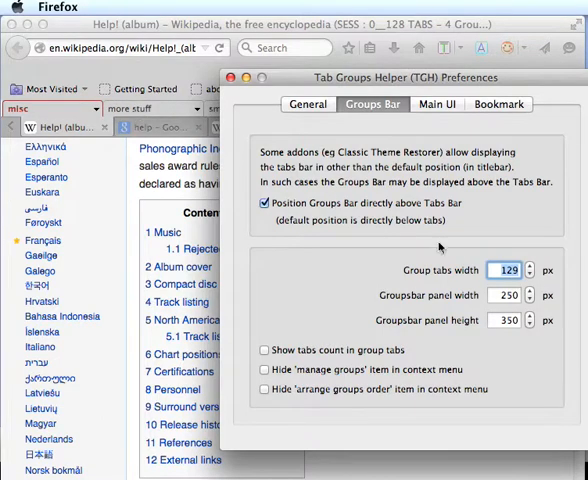
{"action": "left_click", "coordinate": [532, 276]}
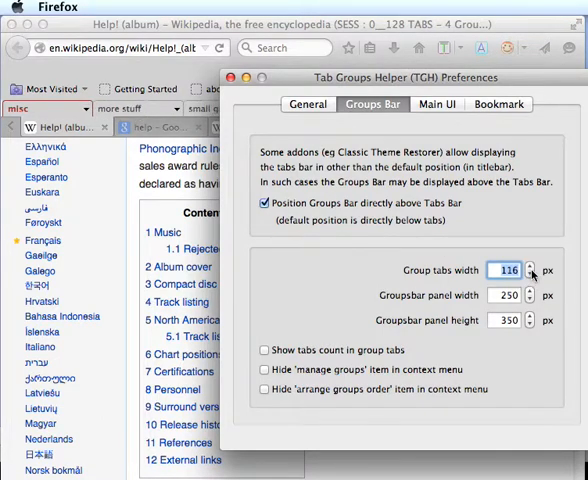
{"action": "left_click", "coordinate": [532, 266]}
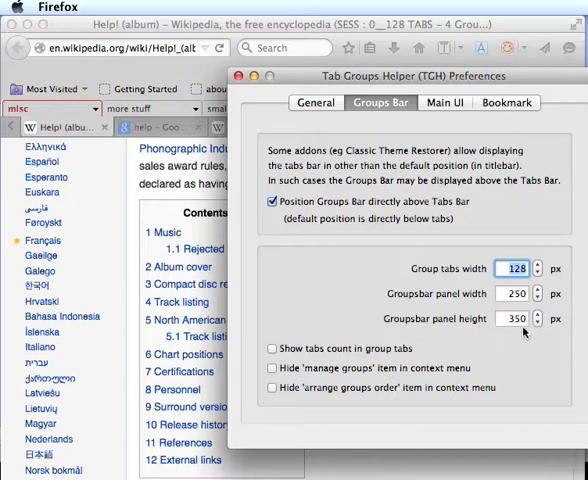
{"action": "left_click", "coordinate": [272, 348]}
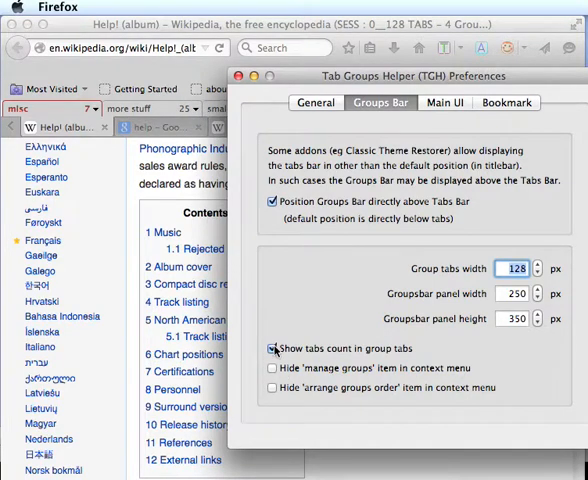
Hide the 'manage groups' and 'arrange groups order' items from the group context menu
{"action": "left_click", "coordinate": [272, 348]}
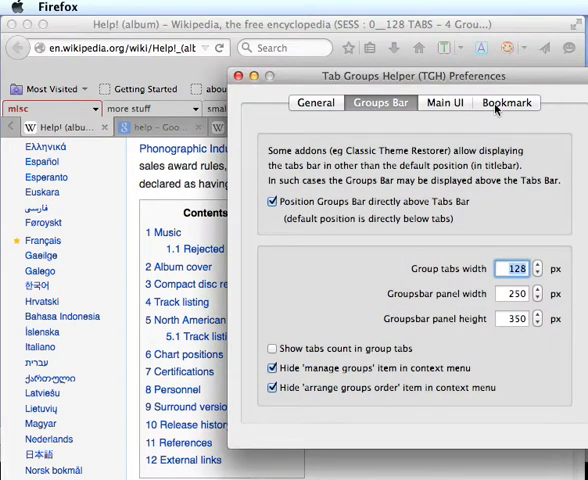
In Bookmark settings, untick bookmarking a group's tabs and bookmarking all tabs in all groups
{"action": "left_click", "coordinate": [506, 102]}
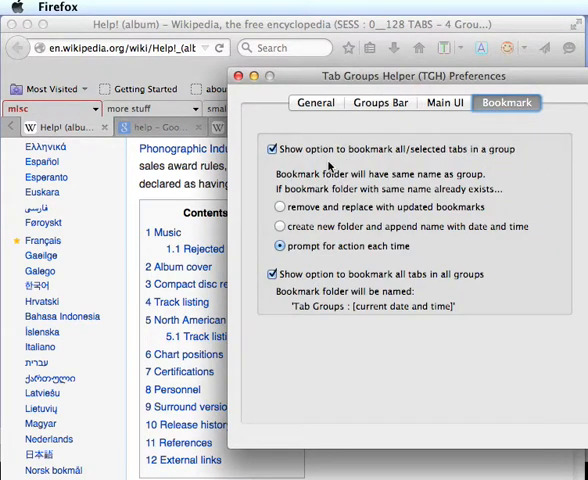
{"action": "mouse_move", "coordinate": [348, 156]}
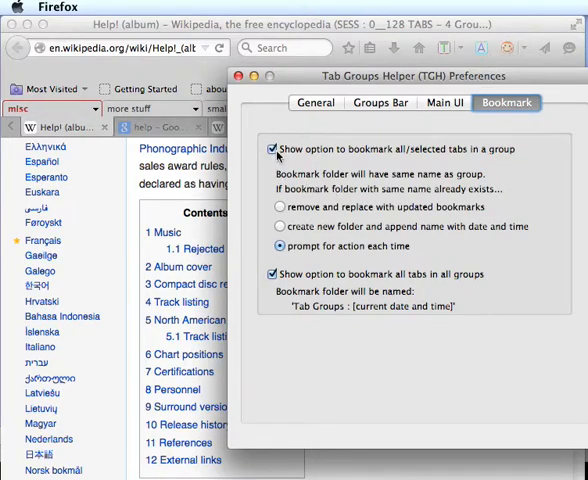
{"action": "mouse_move", "coordinate": [316, 156]}
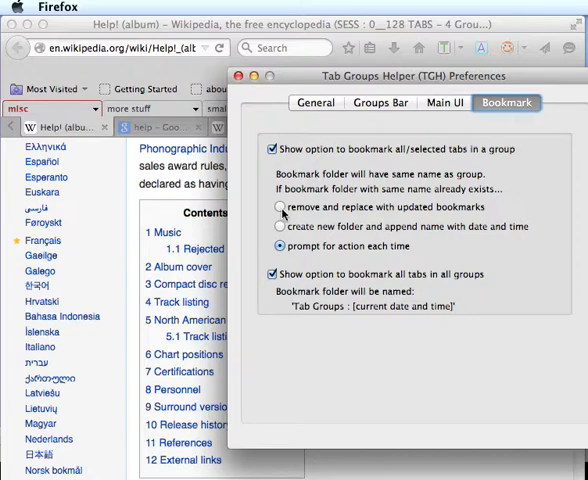
{"action": "mouse_move", "coordinate": [390, 200]}
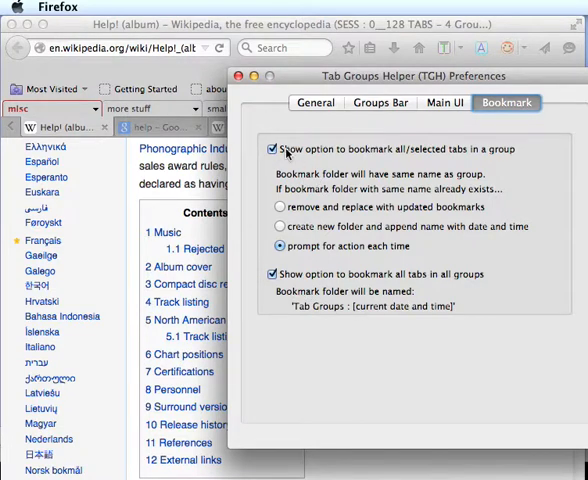
{"action": "left_click", "coordinate": [272, 148]}
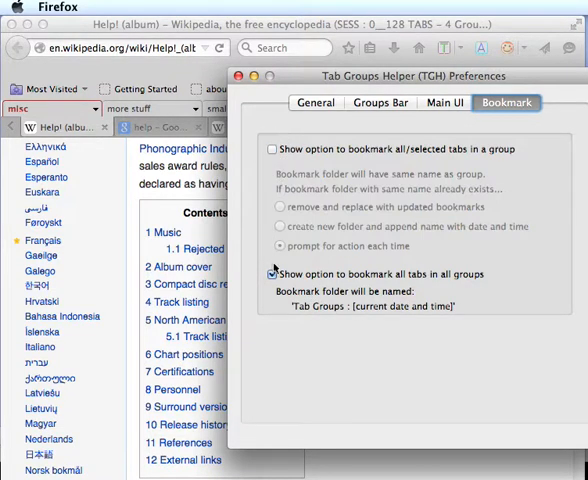
{"action": "left_click", "coordinate": [272, 274]}
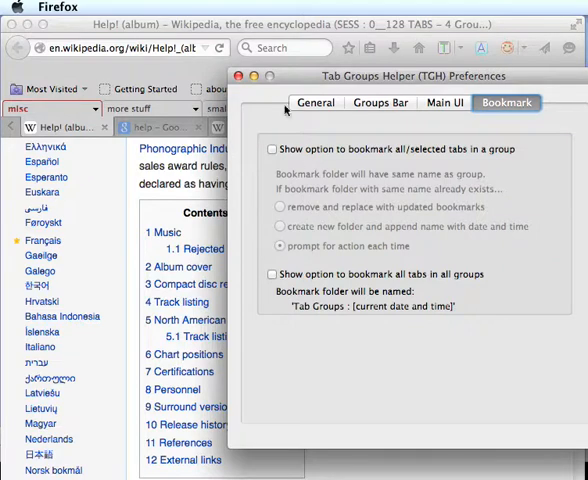
Close TGH Preferences and dismiss the group context menu, returning to the Wikipedia page
{"action": "left_click", "coordinate": [240, 76]}
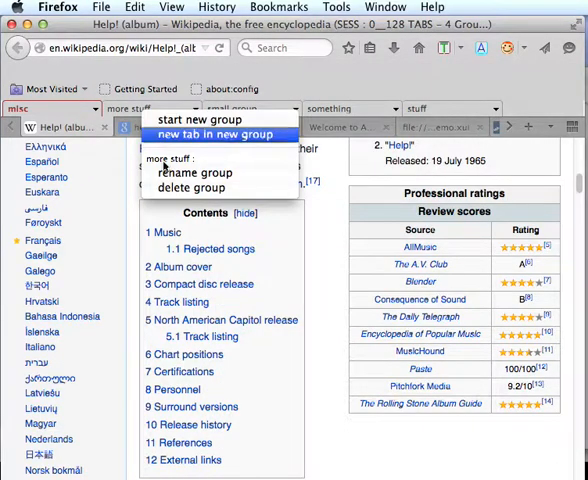
{"action": "left_click", "coordinate": [220, 132]}
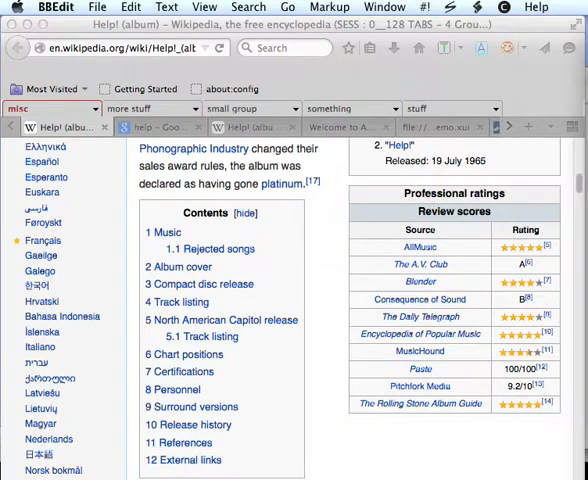
{"action": "mouse_move", "coordinate": [504, 128]}
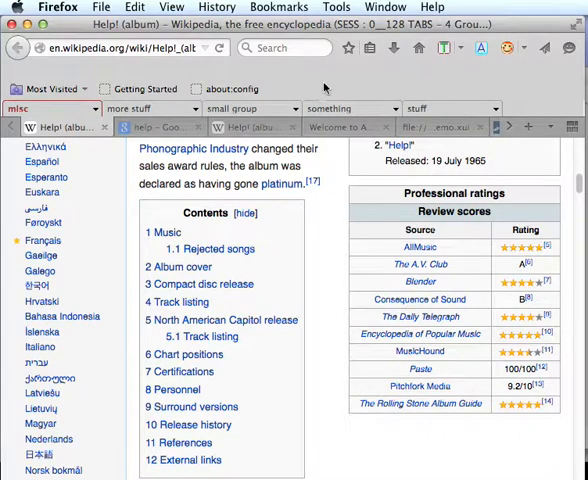
{"action": "mouse_move", "coordinate": [328, 78]}
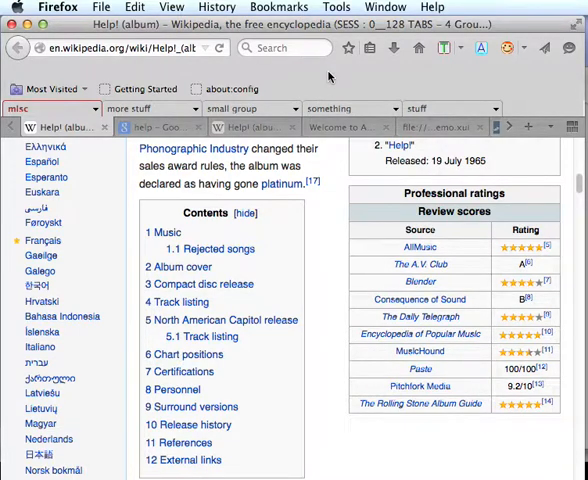